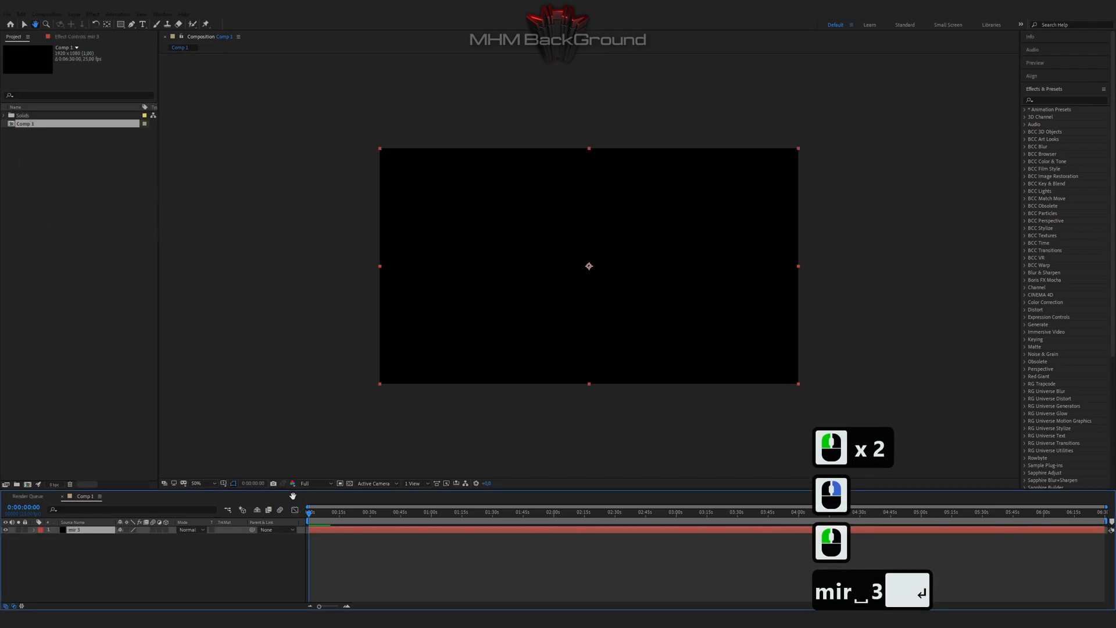
Apply Trapcode Mir 3 to the black solid via Effect > RG Trapcode.
click(92, 14)
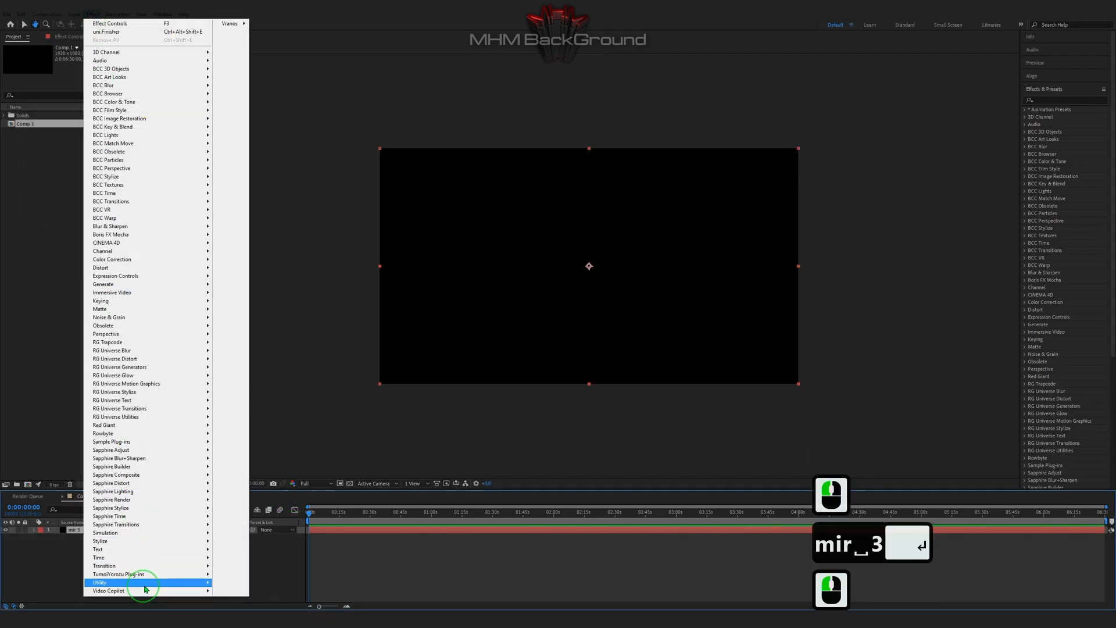
mouse_move(107, 342)
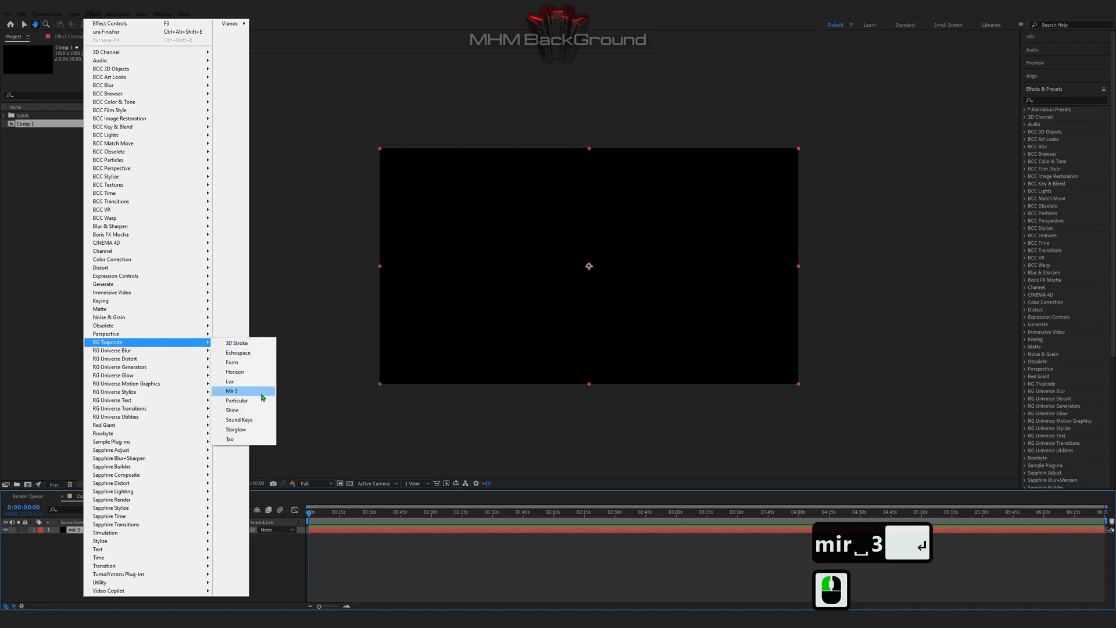
click(231, 391)
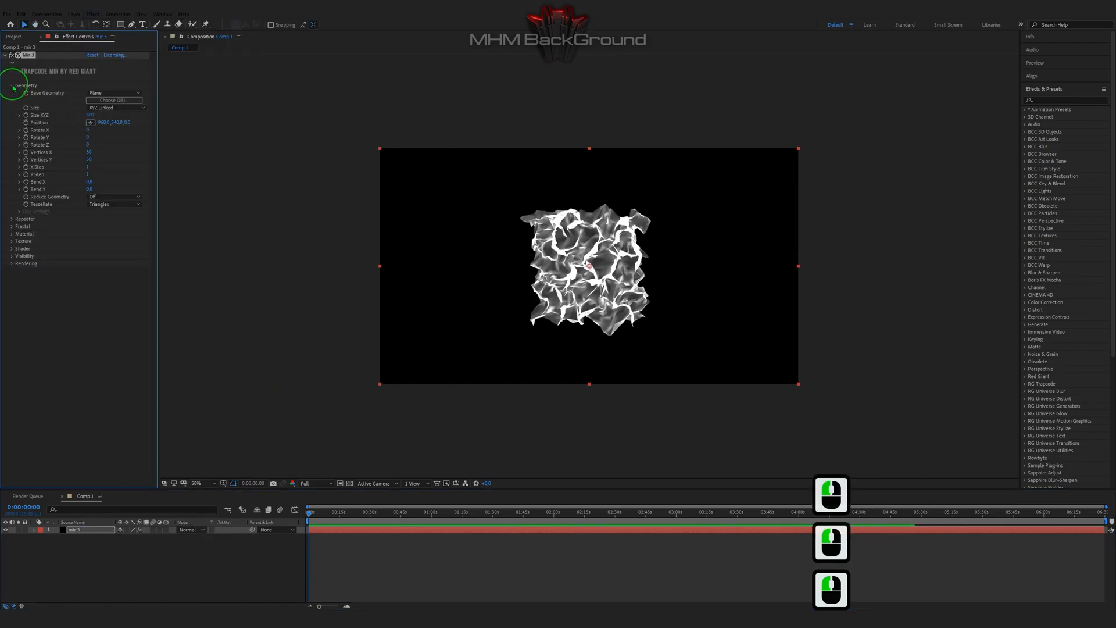
Change the Mir Material colour from white to bright green.
click(11, 226)
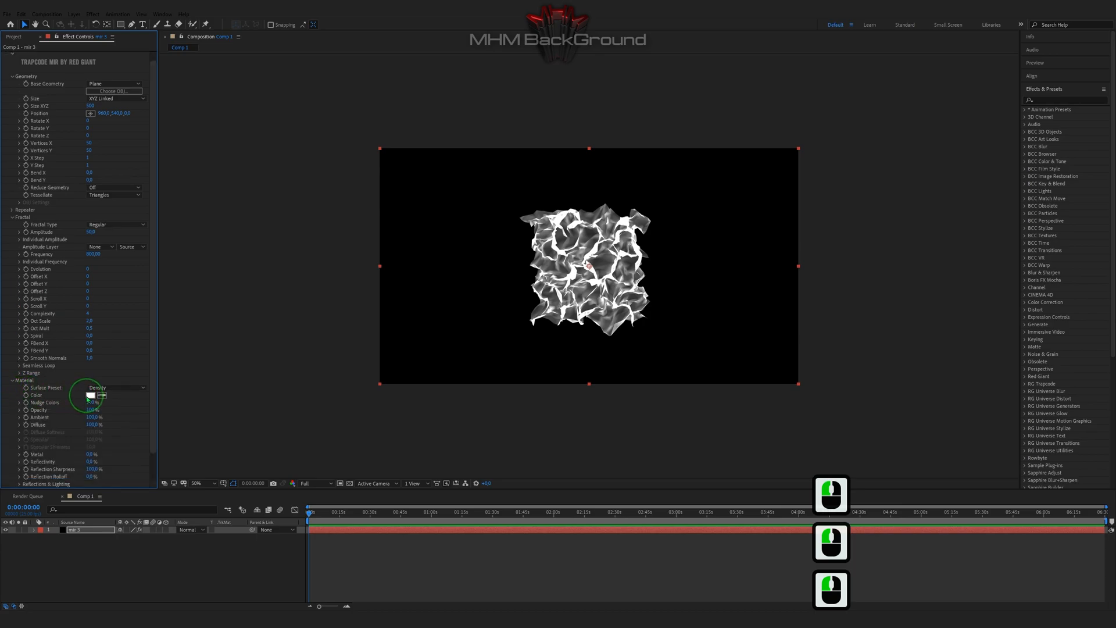
click(90, 396)
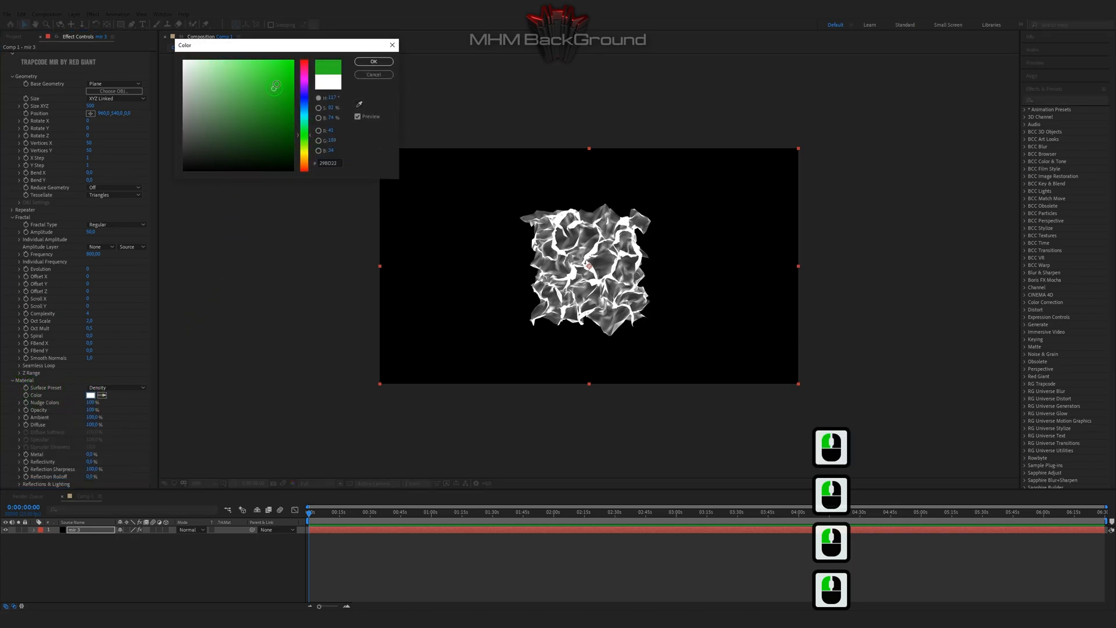
click(373, 62)
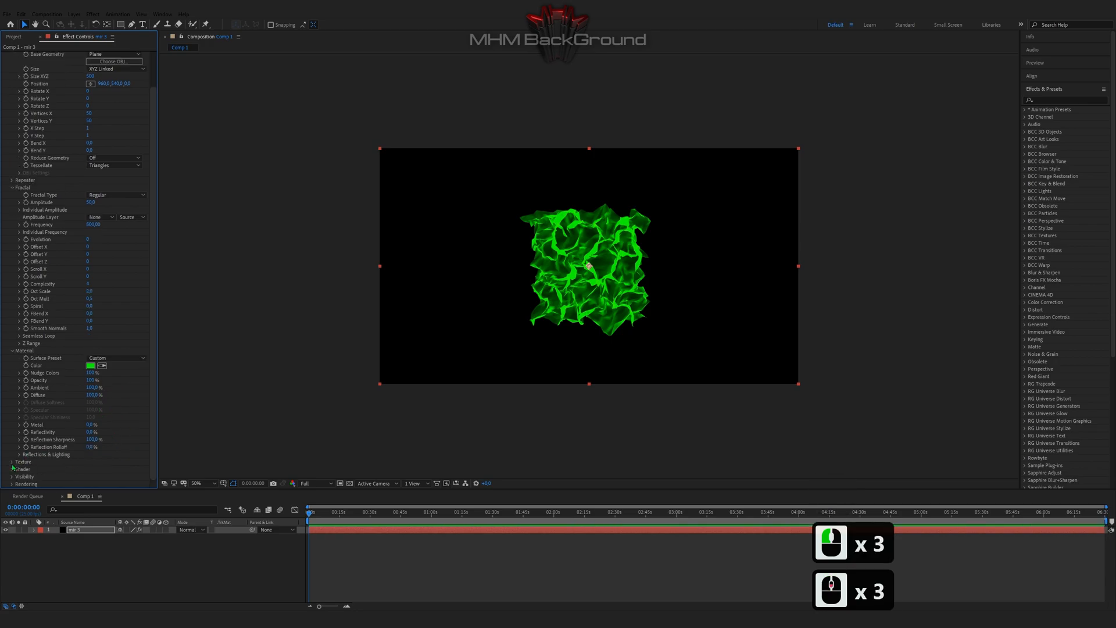
Enlarge and tilt the Mir plane (values -53, 11, 25) so green fills the frame.
scroll(down, 3)
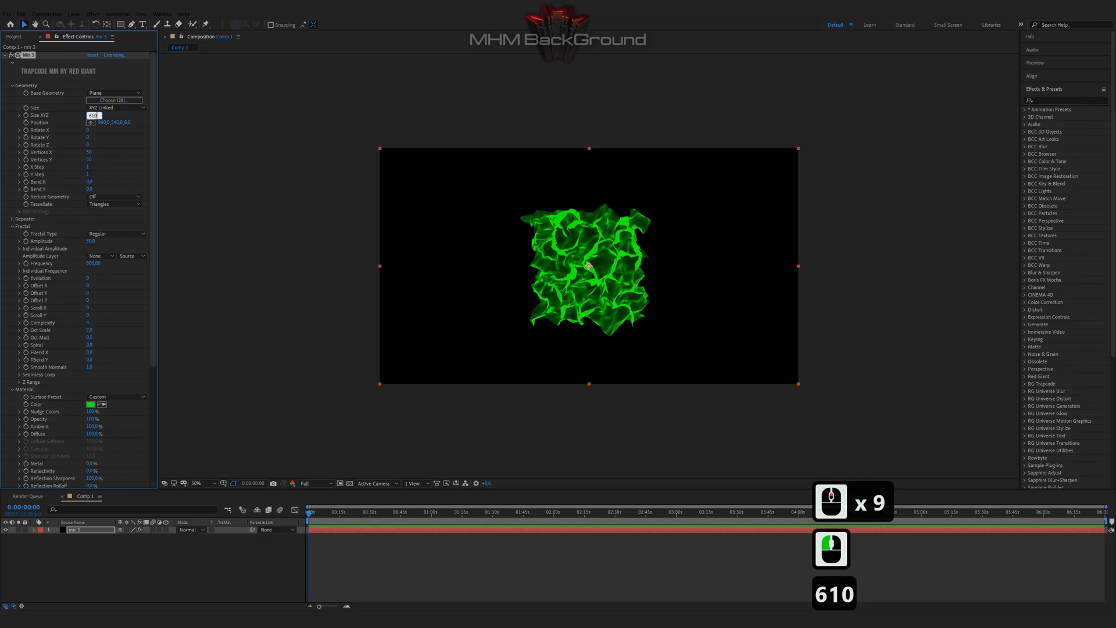
key(Tab)
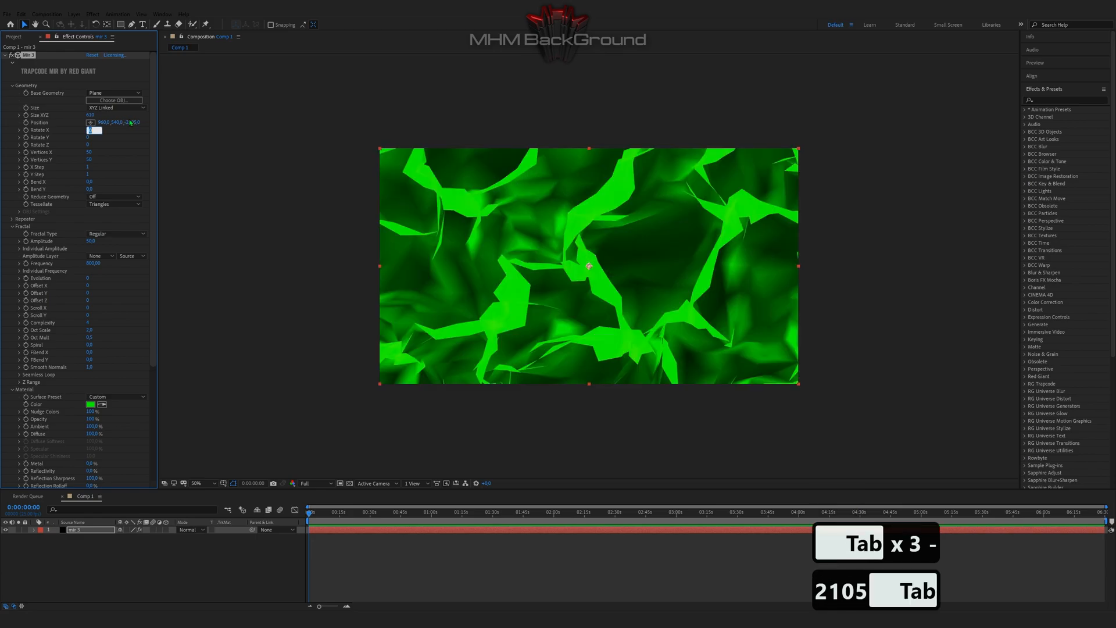
text(-53)
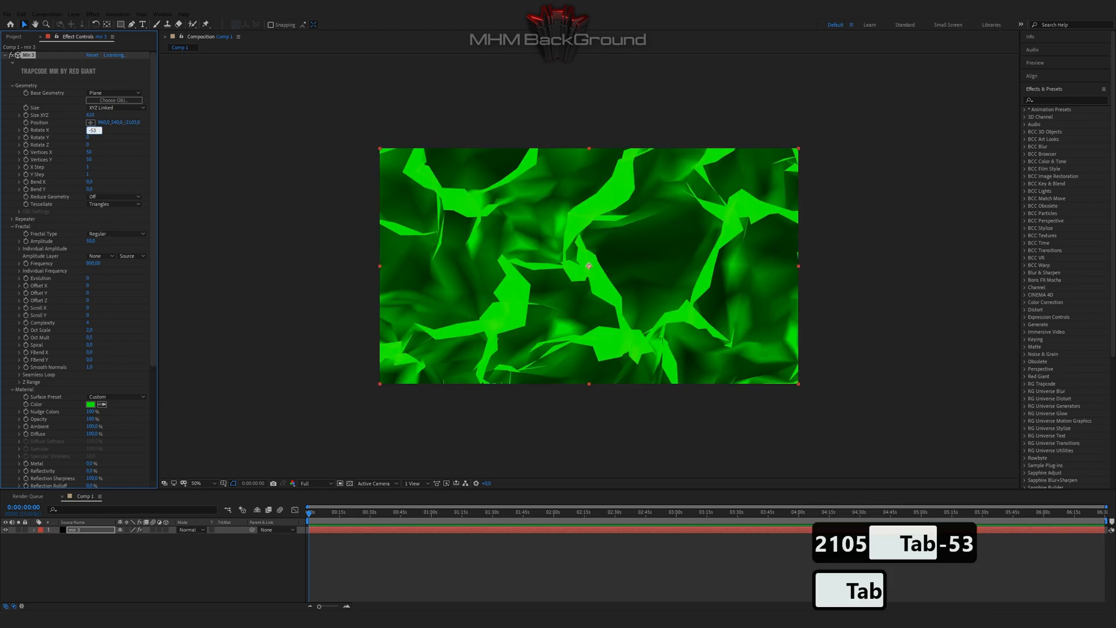
text(11)
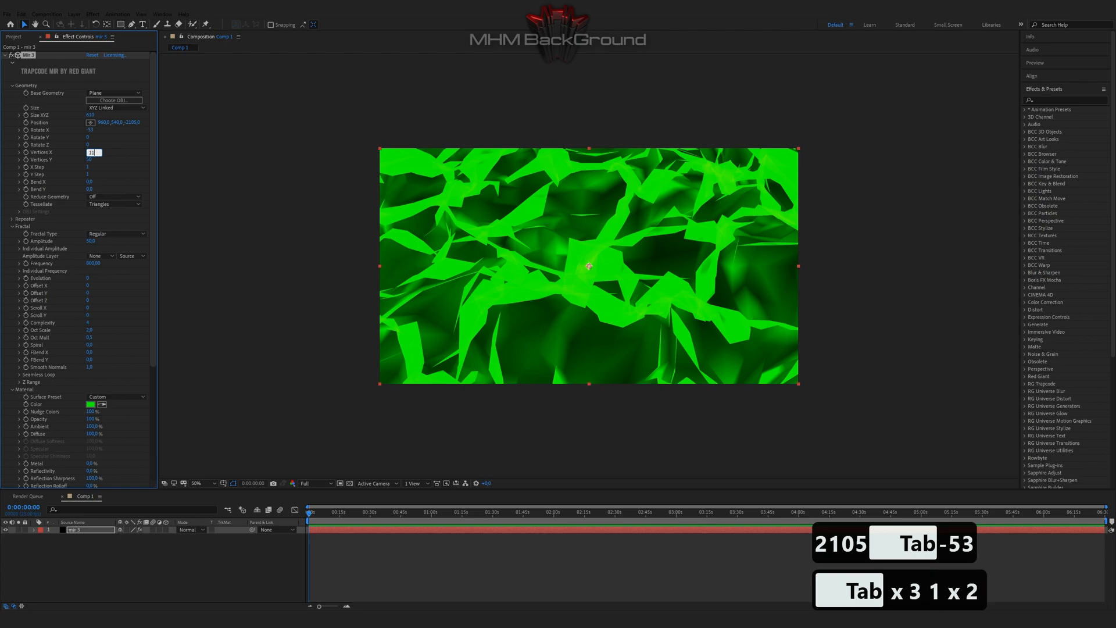
text(25)
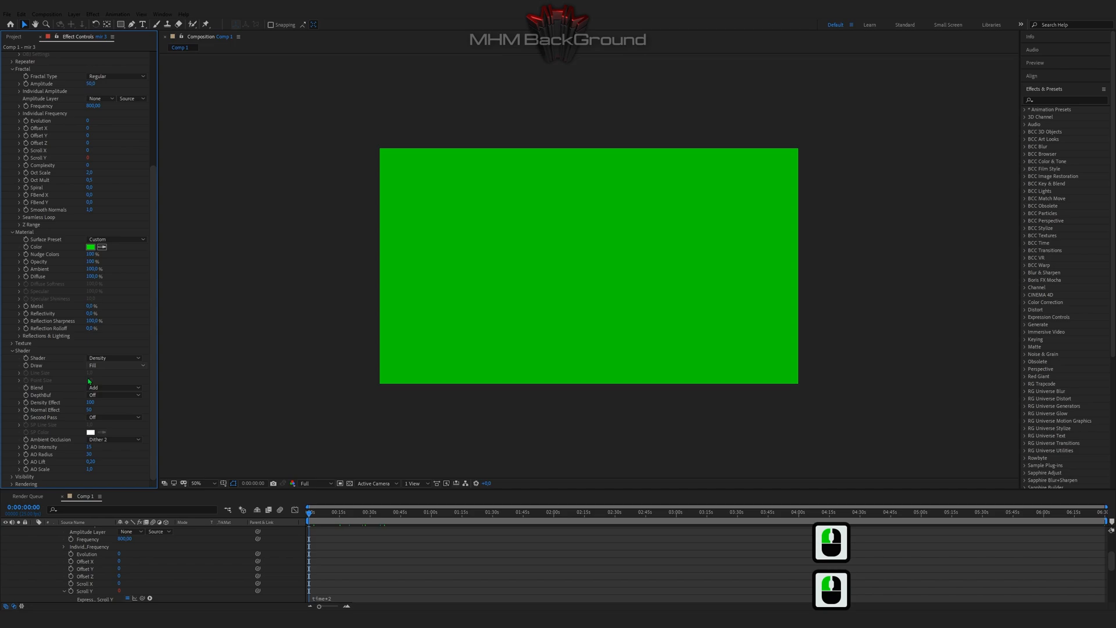
click(114, 365)
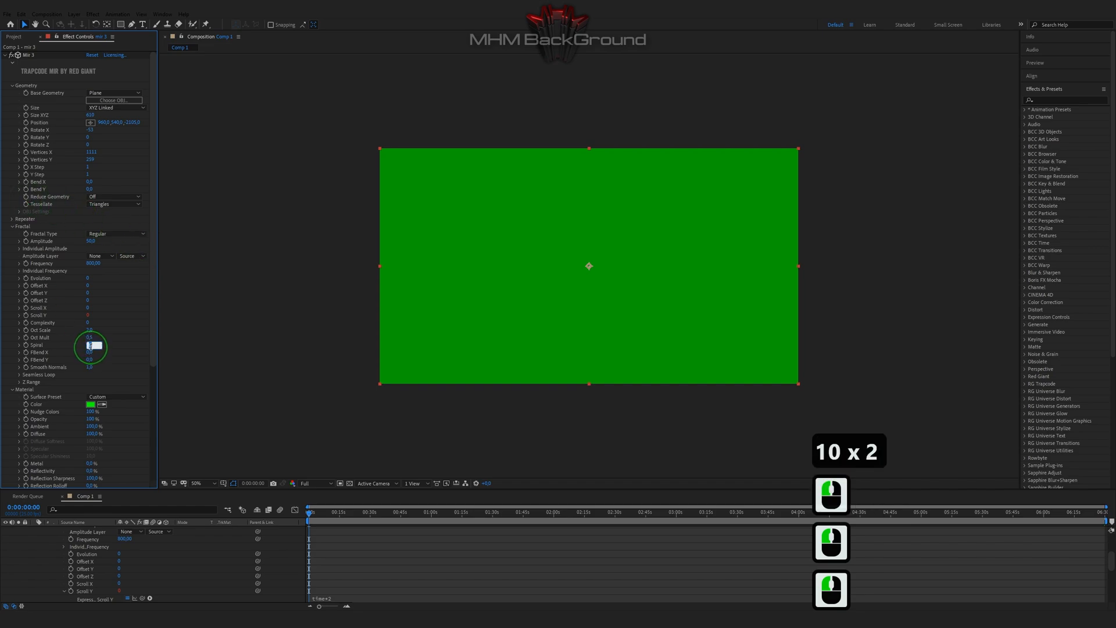
Set the Mir spiral values to 14 and 14.9 for a swirling ring pattern.
text(14)
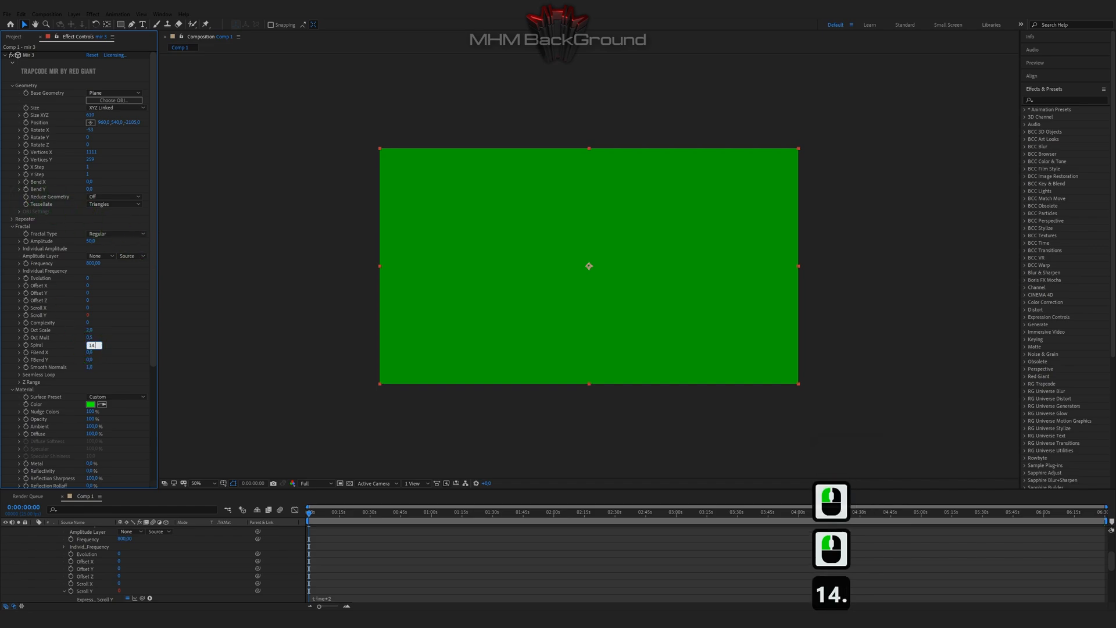
text(14.9)
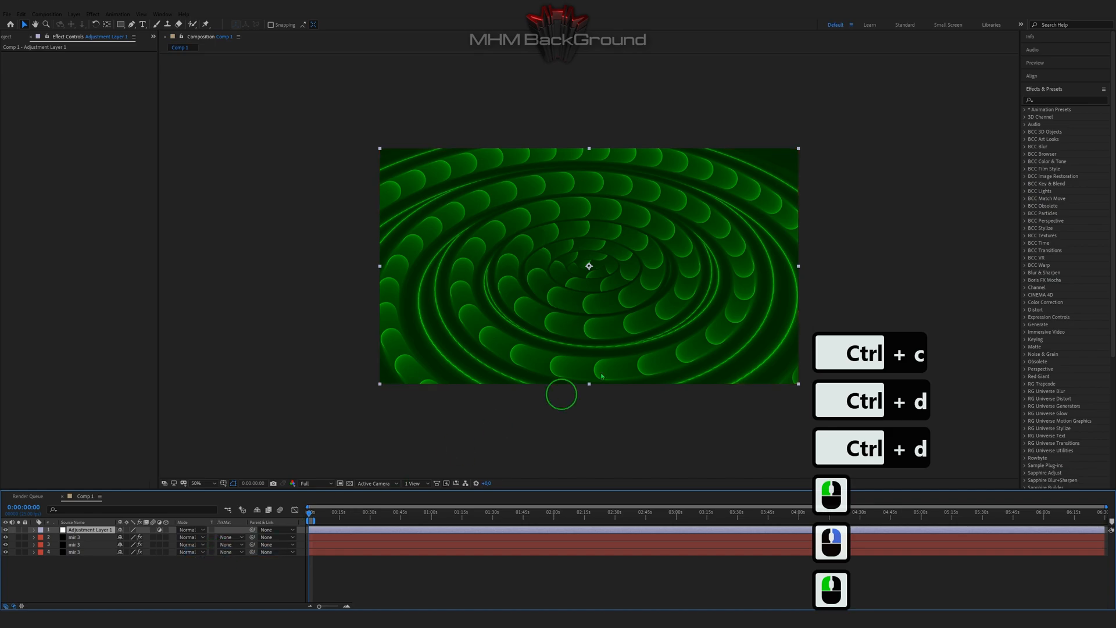
Add Glow and S_GlowRings to Adjustment Layer 1 from Effects & Presets.
click(1060, 99)
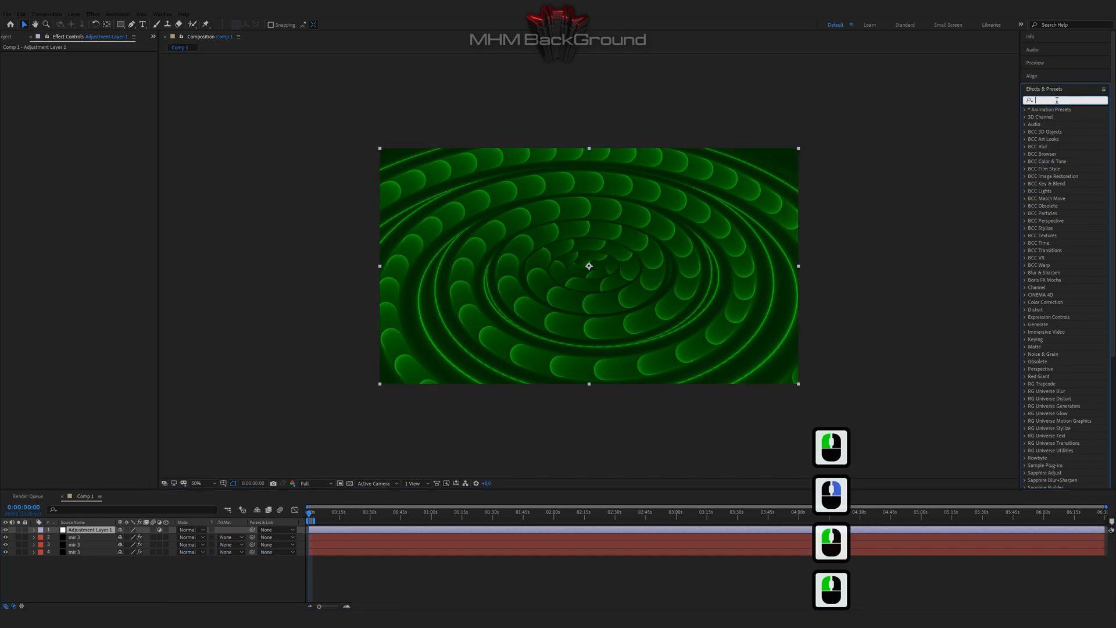
text(glow)
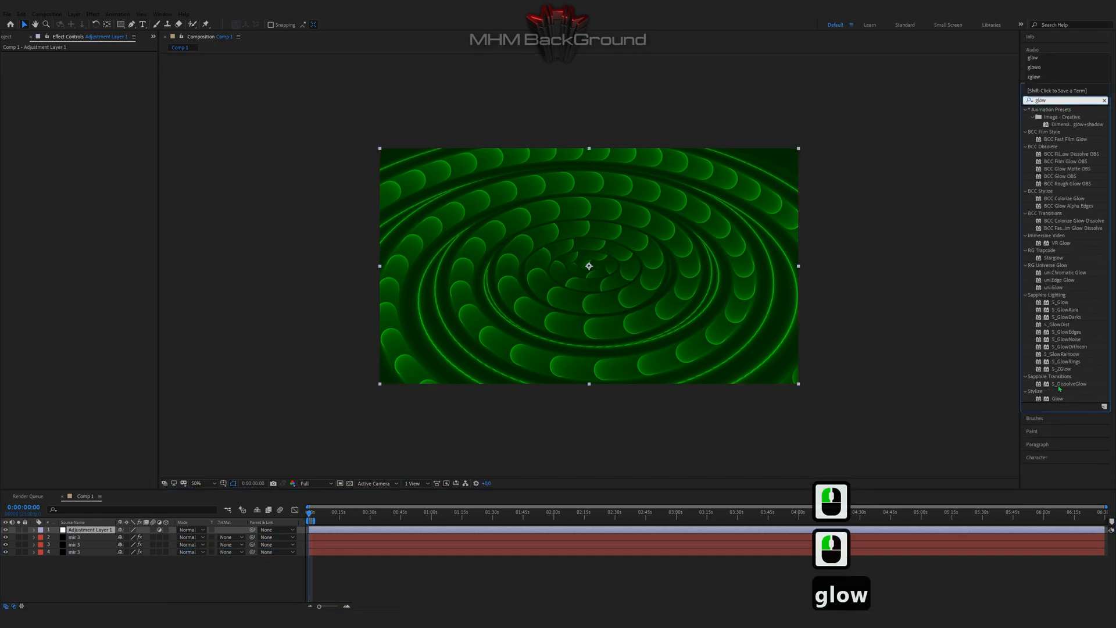
double_click(1058, 397)
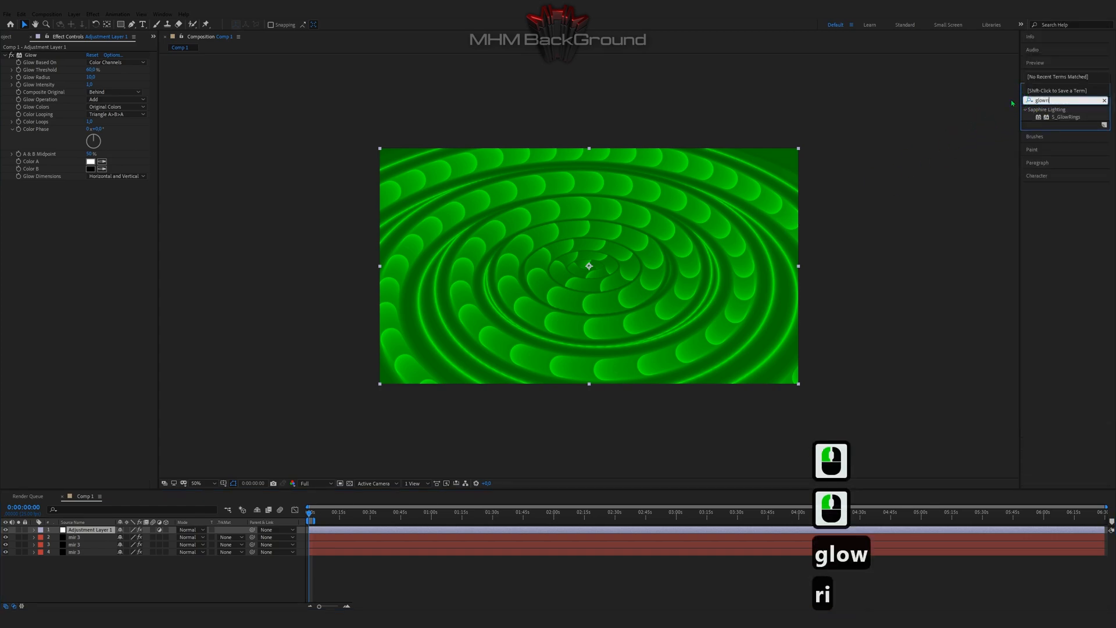
double_click(1067, 116)
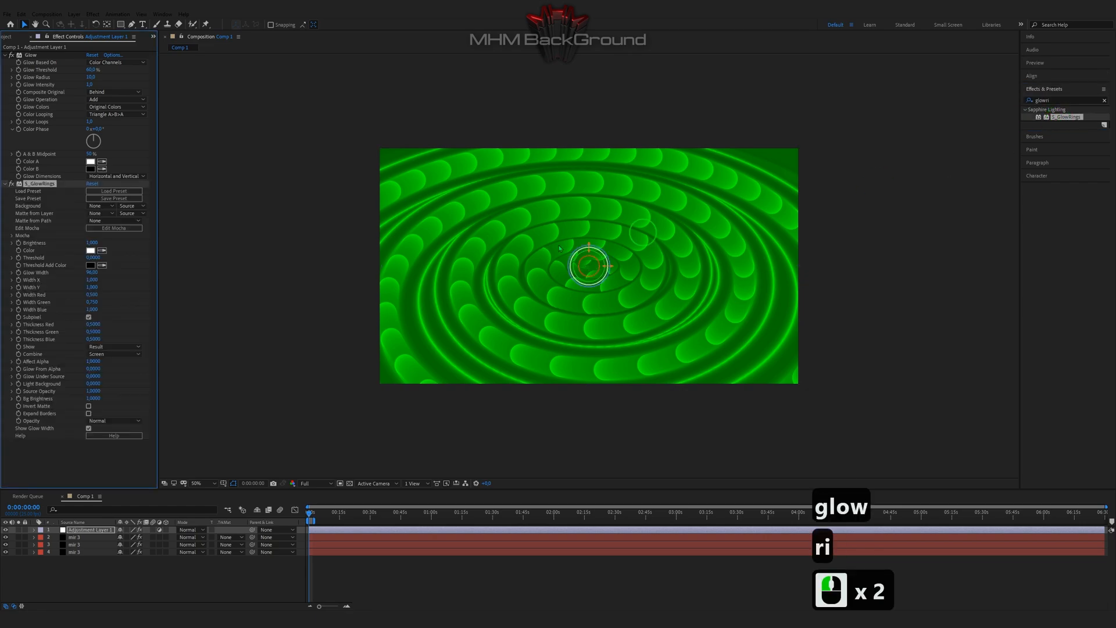